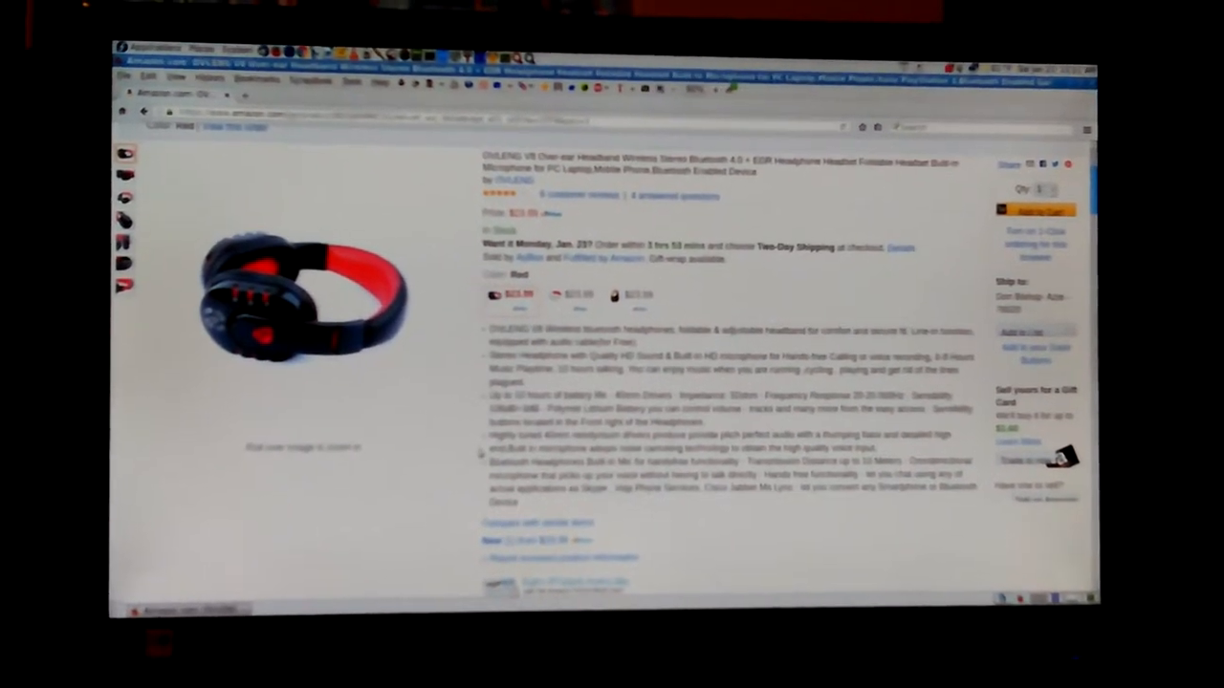
- Scroll past the feature bullets to the 'Customers Who Viewed This Item Also Viewed' carousel
scroll(down, 3)
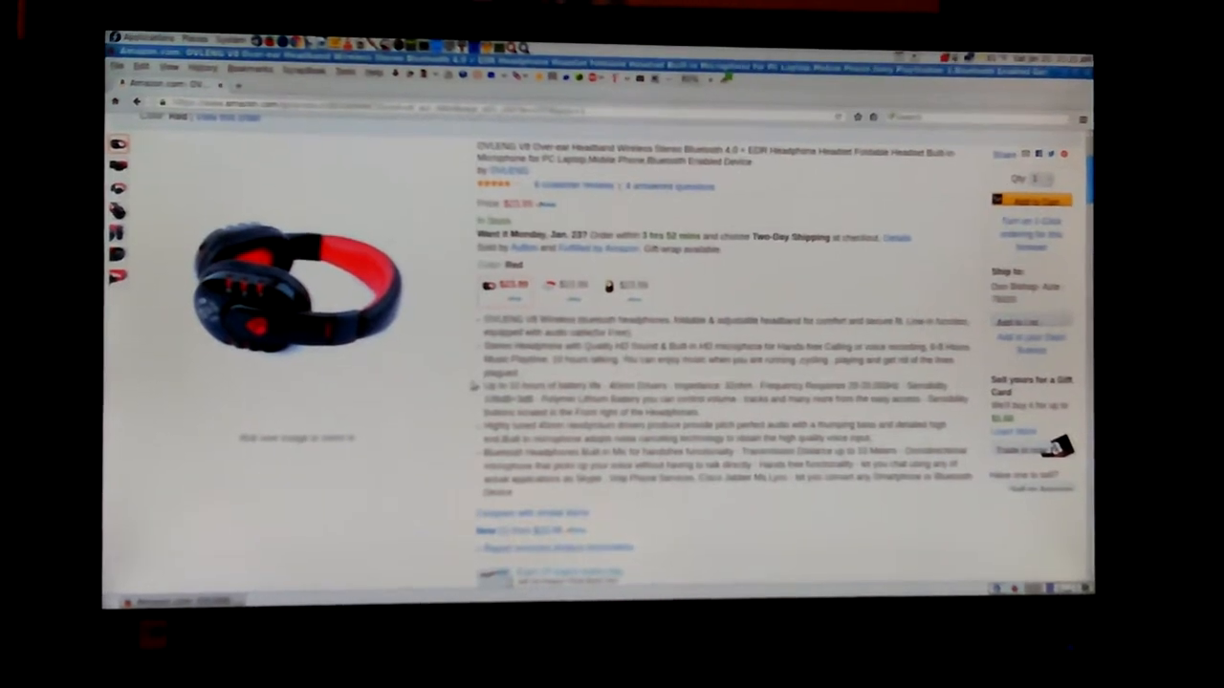
scroll(down, 3)
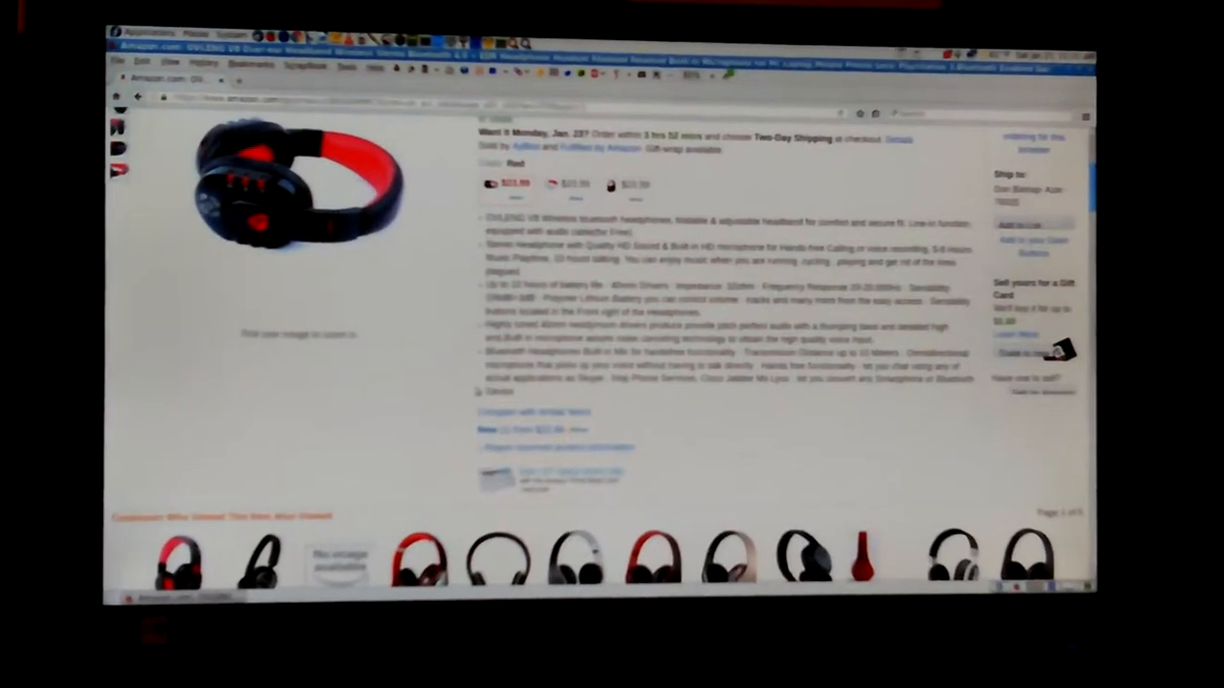
- Scroll down to the 'Compare with similar items' table of over-ear Bluetooth headphones
click(303, 191)
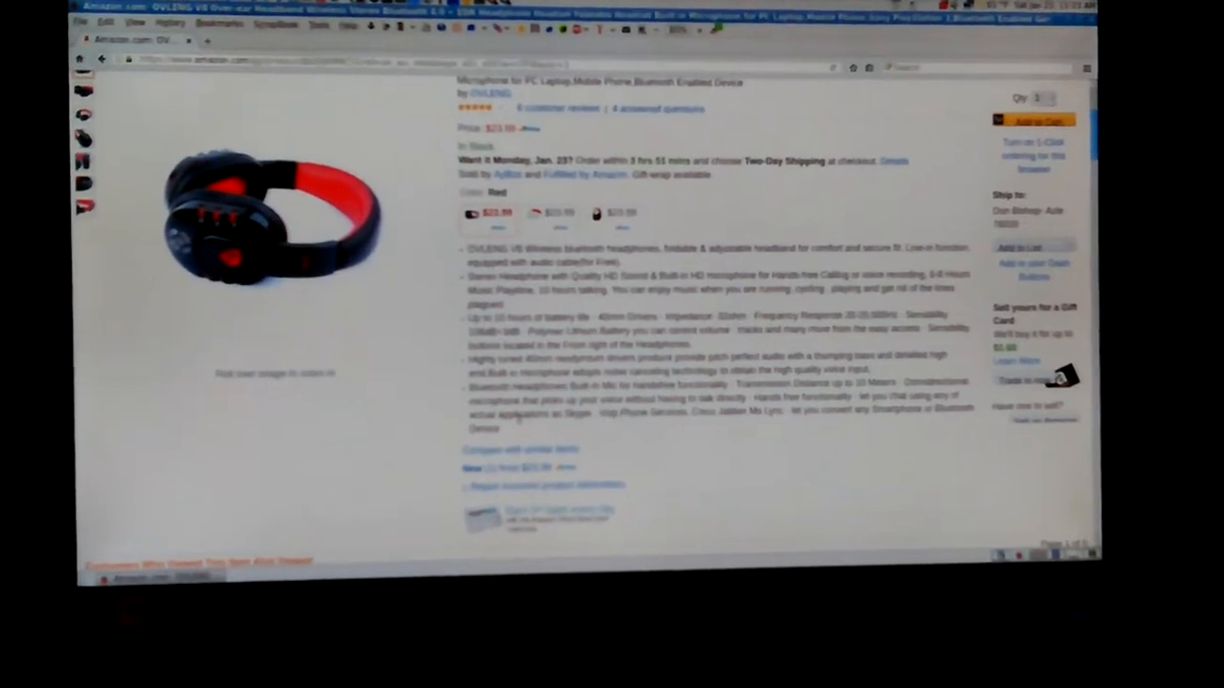
scroll(down, 3)
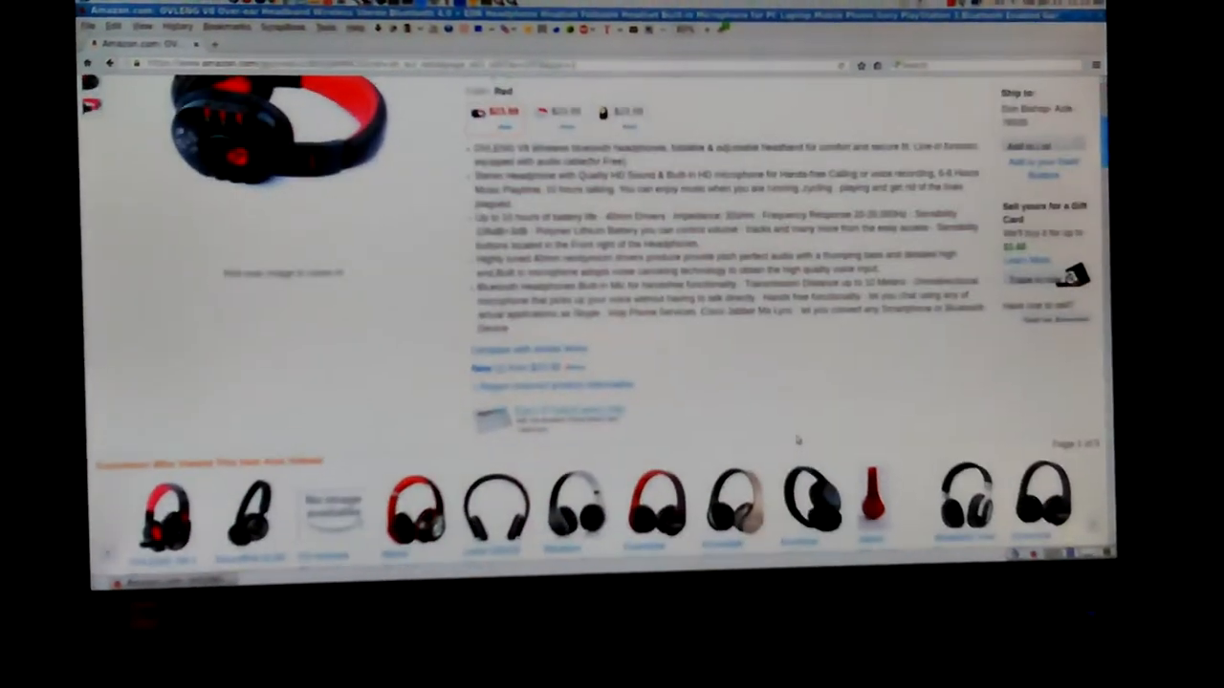
scroll(down, 3)
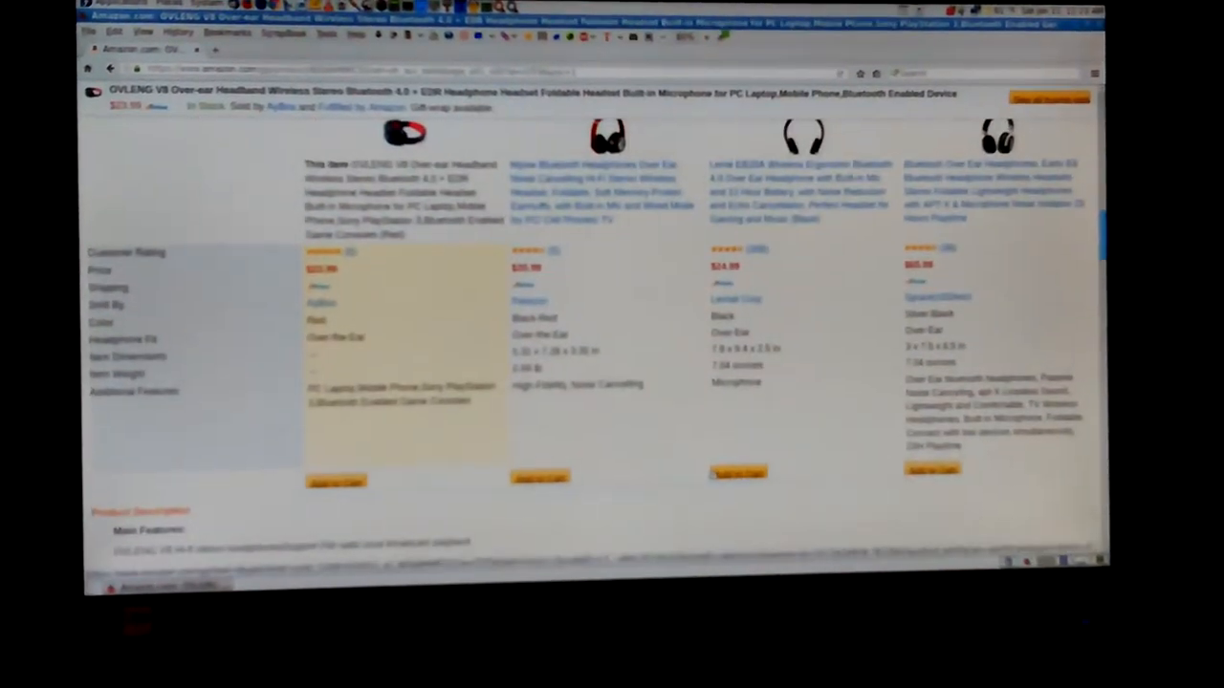
- Scroll down to the 'Customer questions & answers' section above the reviews
scroll(down, 3)
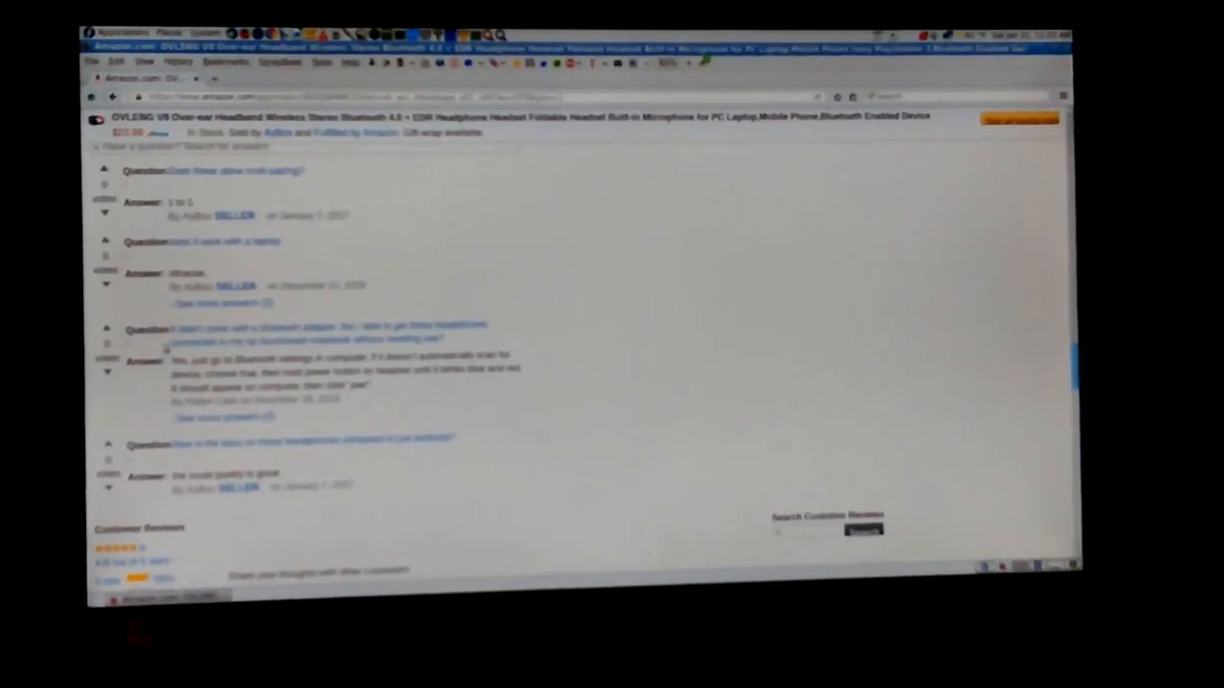